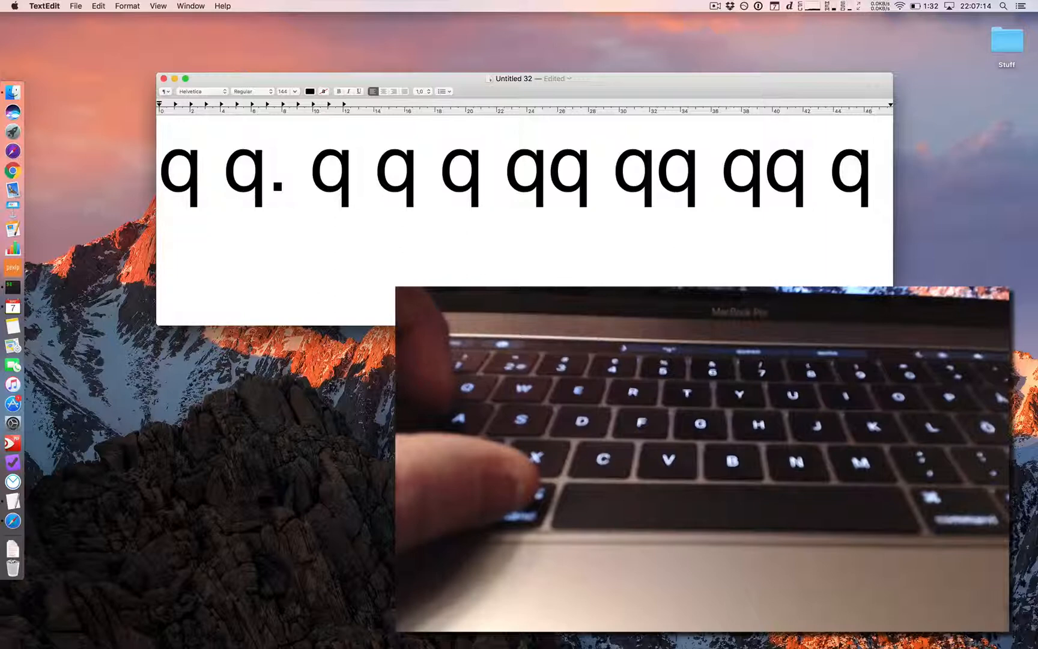
- Select the entire row of large 'q' characters with Command+A
key("cmd+a")
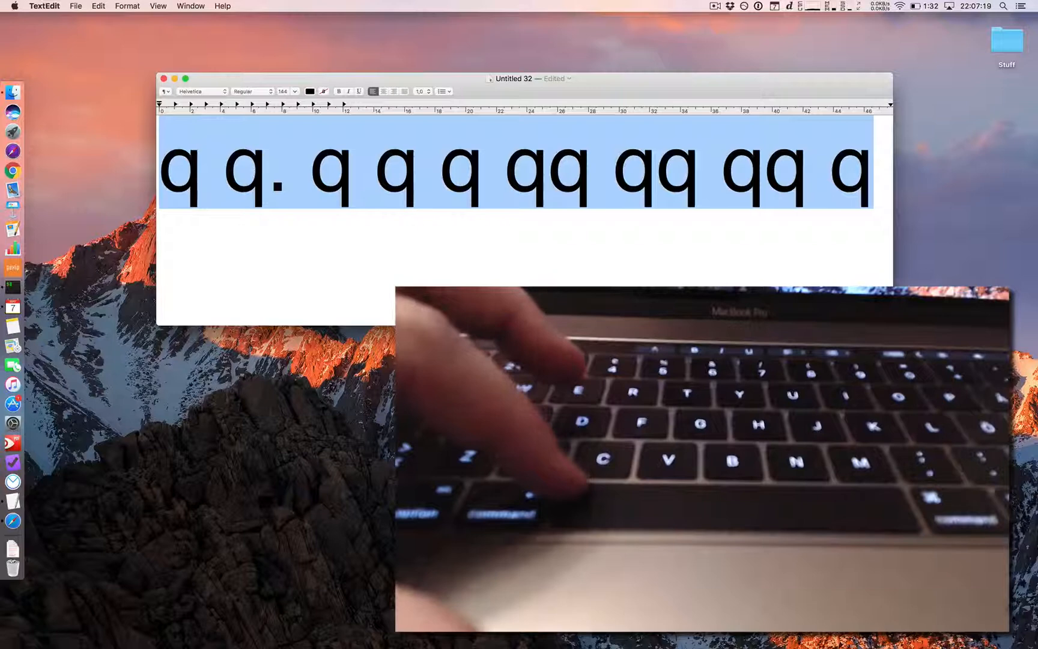
- Delete the selected 'q' row, leaving the document empty
key("delete")
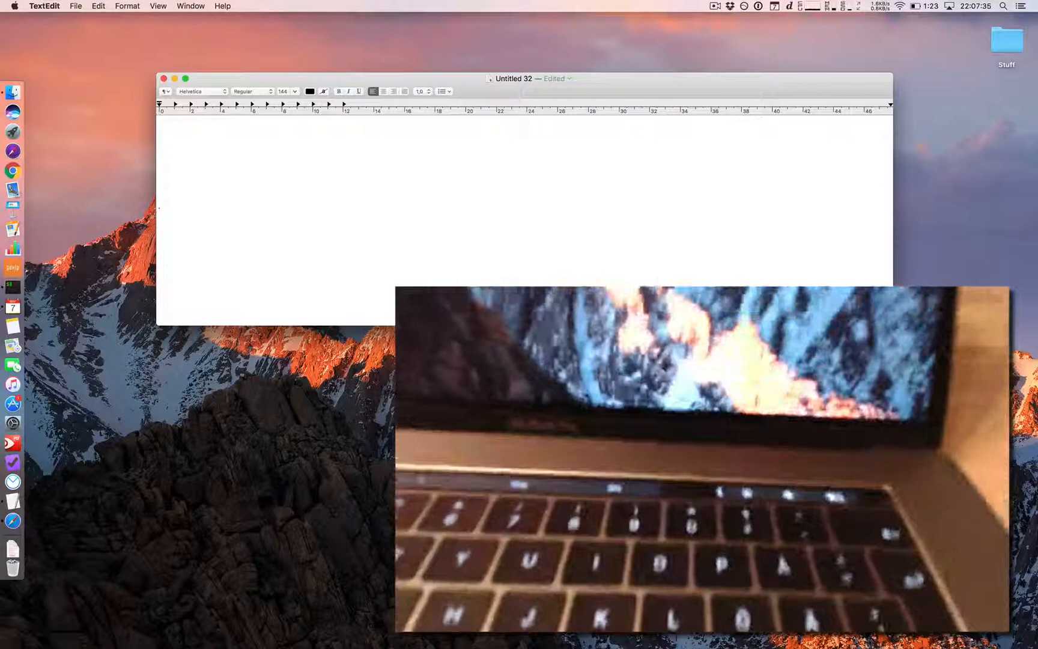
- Type a row of large 'p' characters into the empty document and select it all
type("pp")
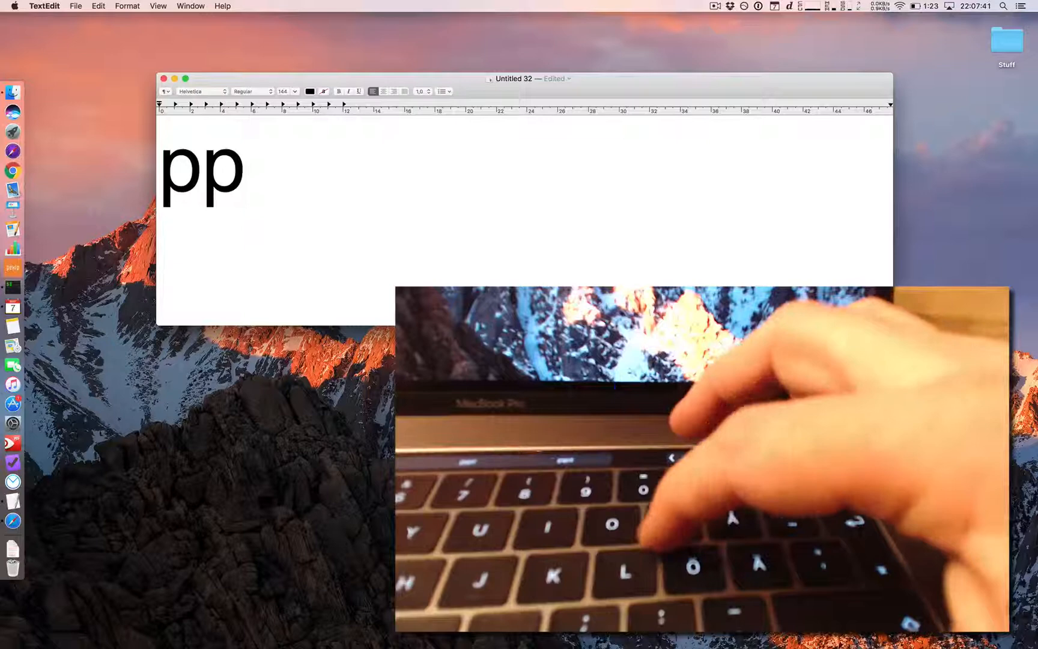
type("pp")
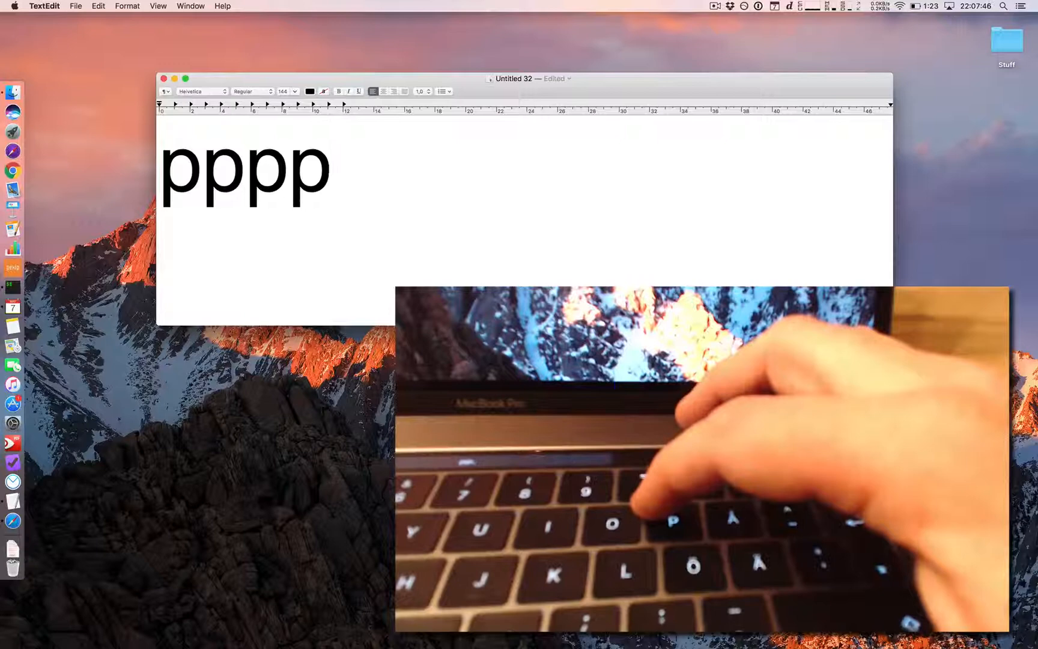
left_click(332, 166)
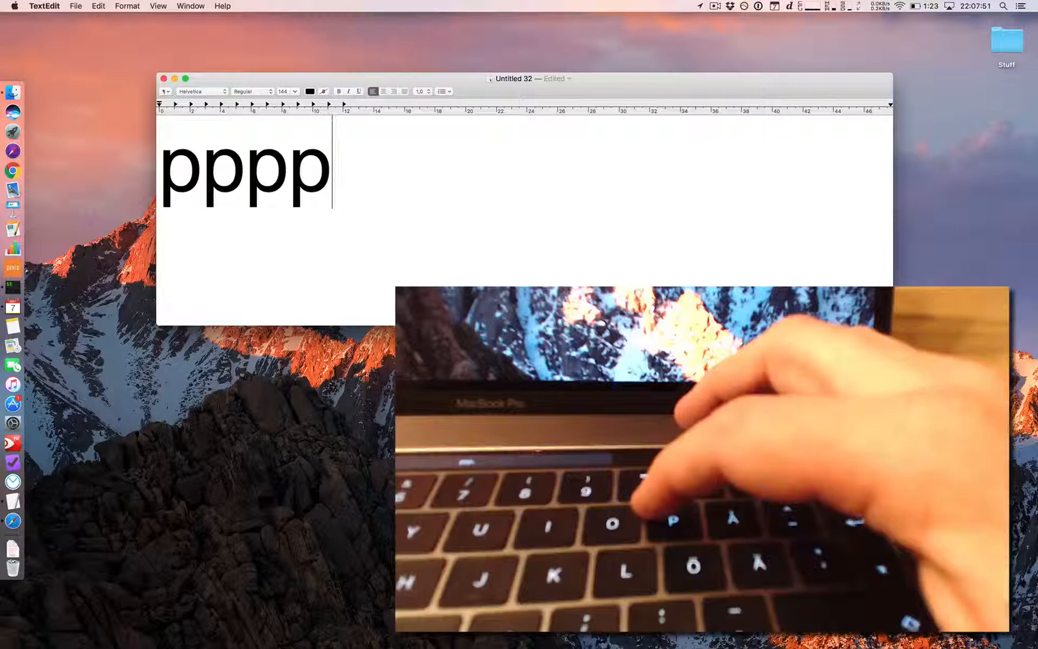
type("pppppppp")
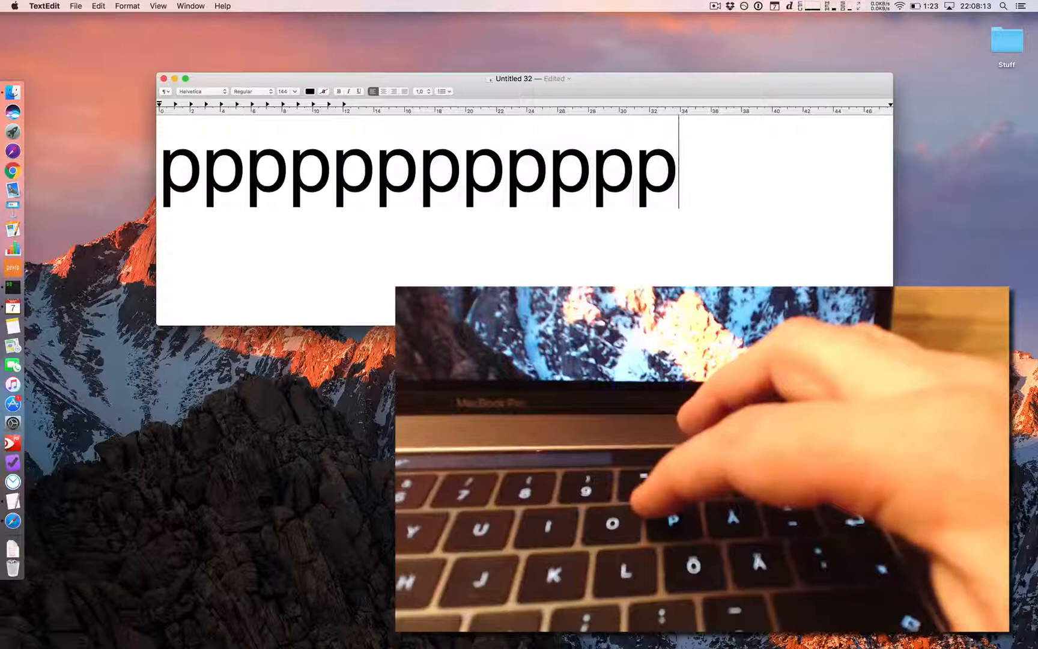
key("cmd+a")
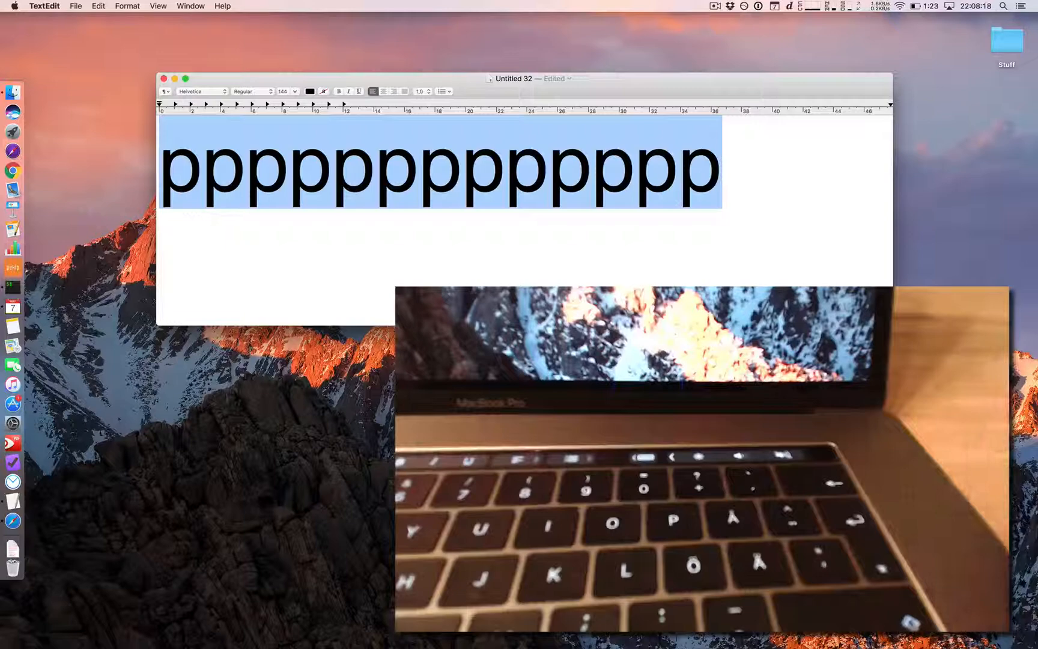